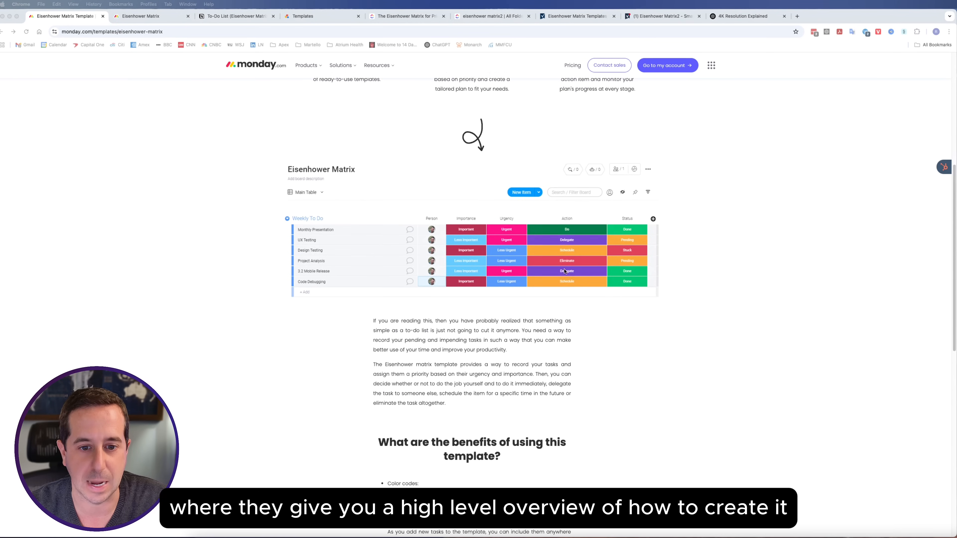
scroll("down", 3)
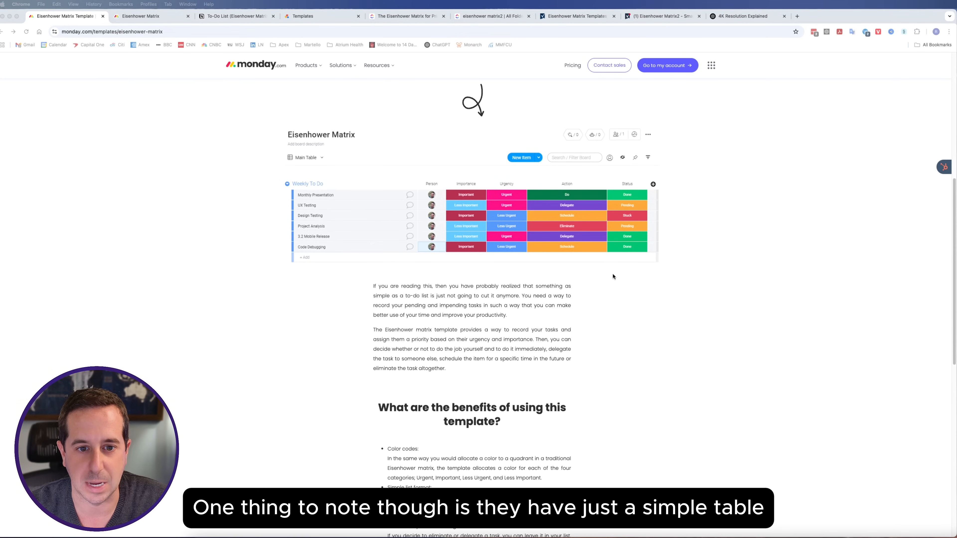
scroll("down", 3)
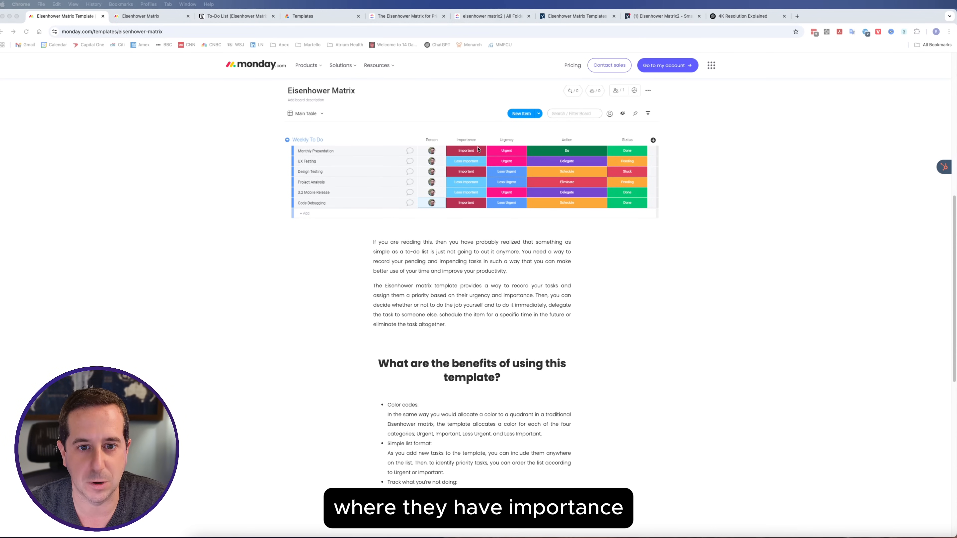
mouse_move(580, 286)
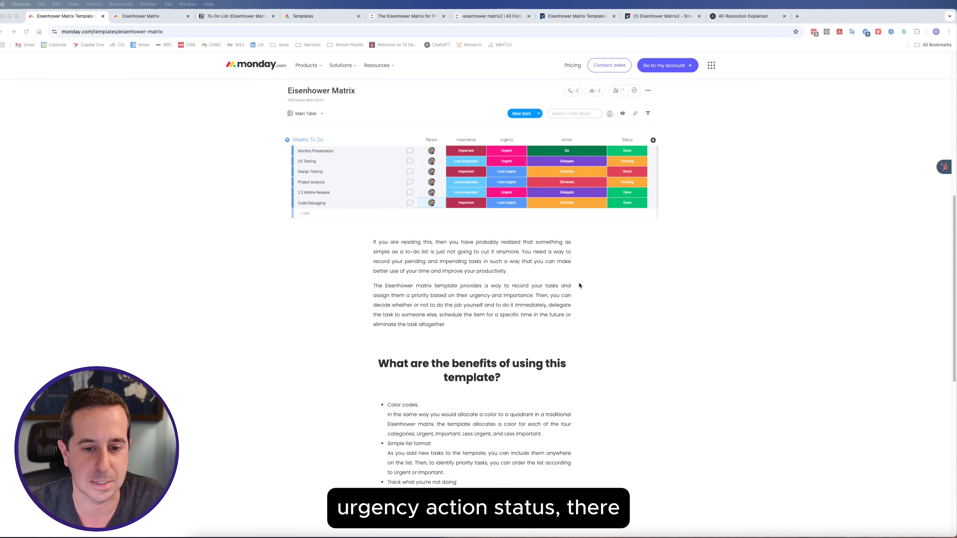